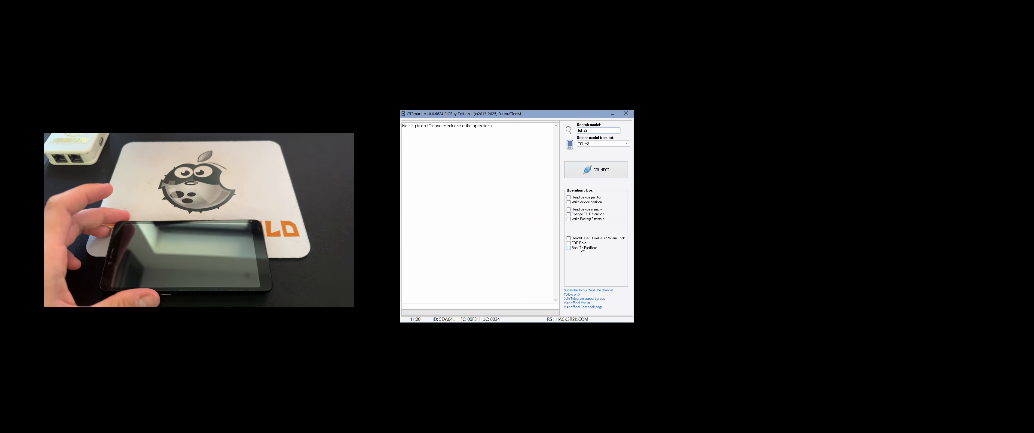
Select the FRP Reset operation for the TCL A2 and connect to start the removal.
{"action": "left_click", "coordinate": [567, 243]}
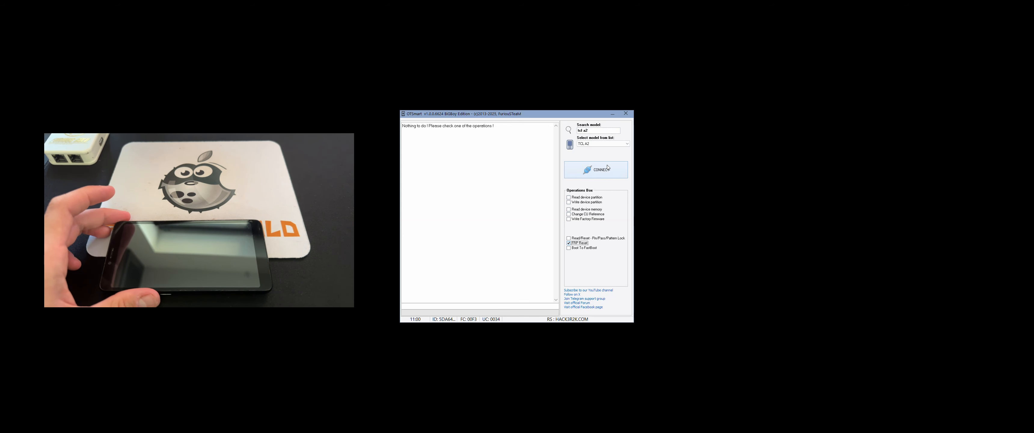
{"action": "left_click", "coordinate": [595, 170]}
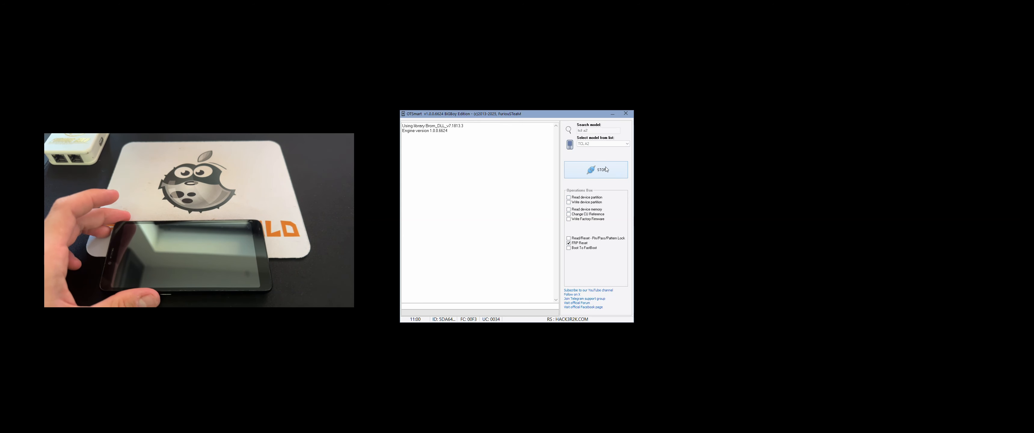
Let the FRP removal run until the log reports Factory Reset Protection successfully removed.
{"action": "left_click", "coordinate": [594, 170]}
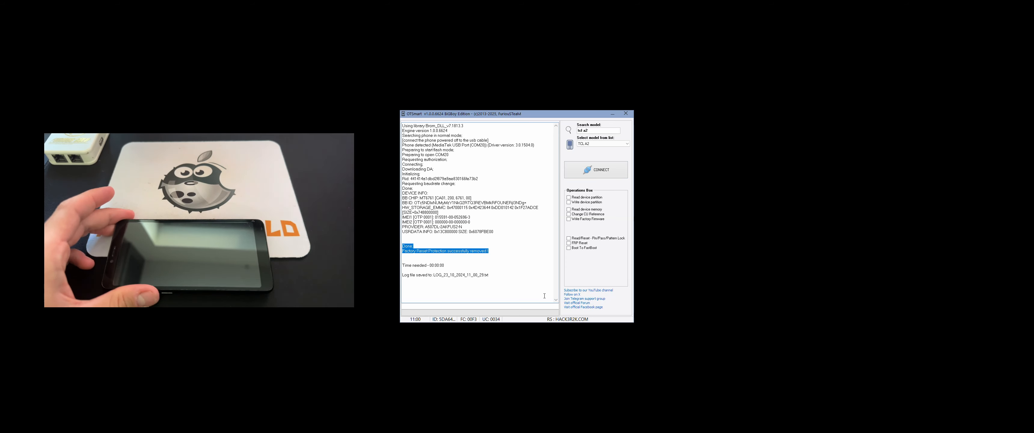
{"action": "left_click", "coordinate": [596, 169]}
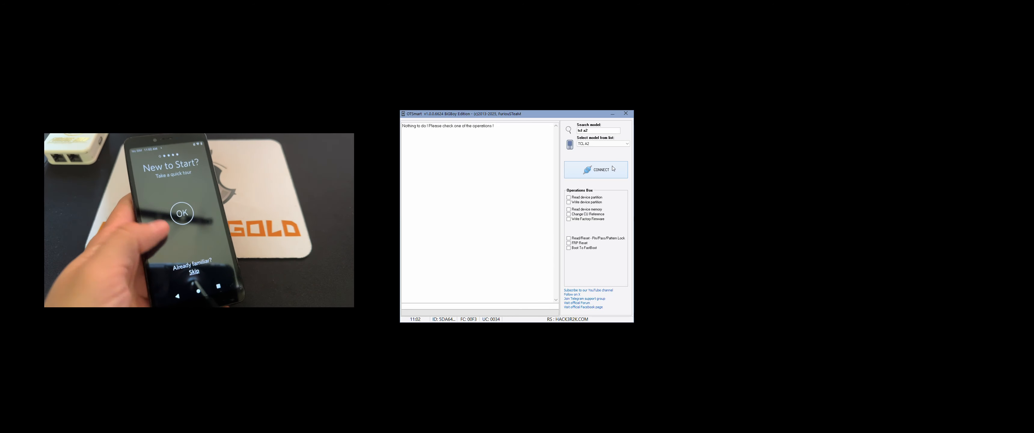